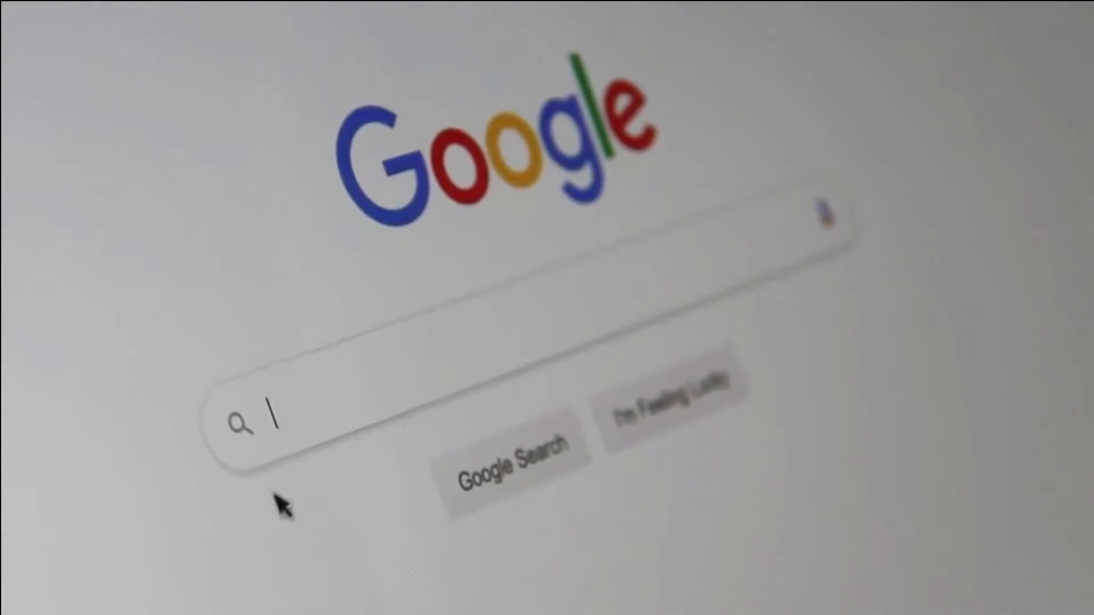
pyautogui.write('Search Engine')
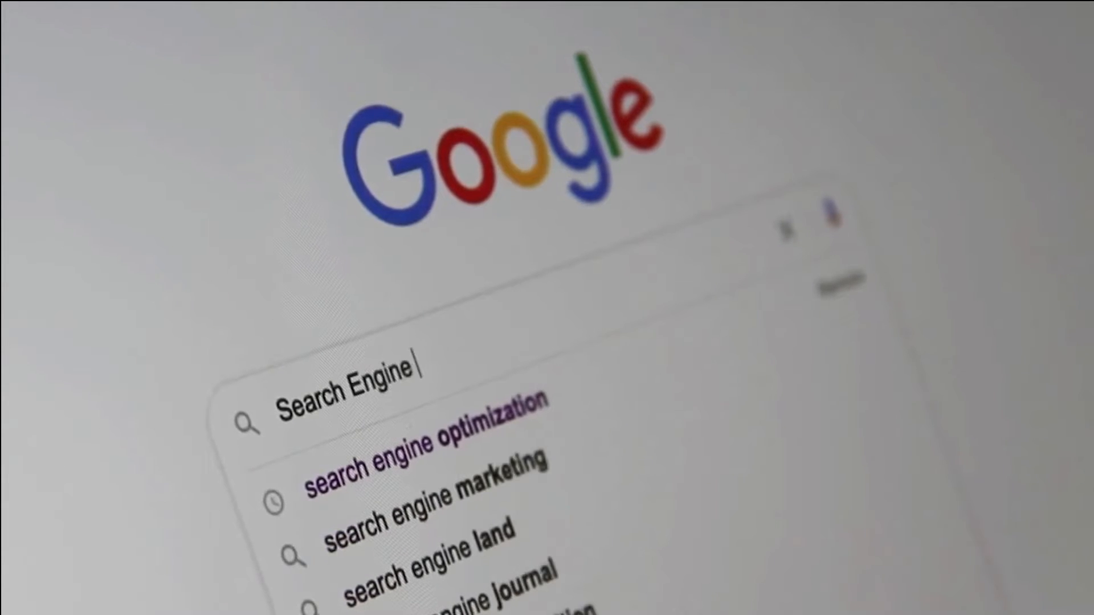
pyautogui.write('Optimiza')
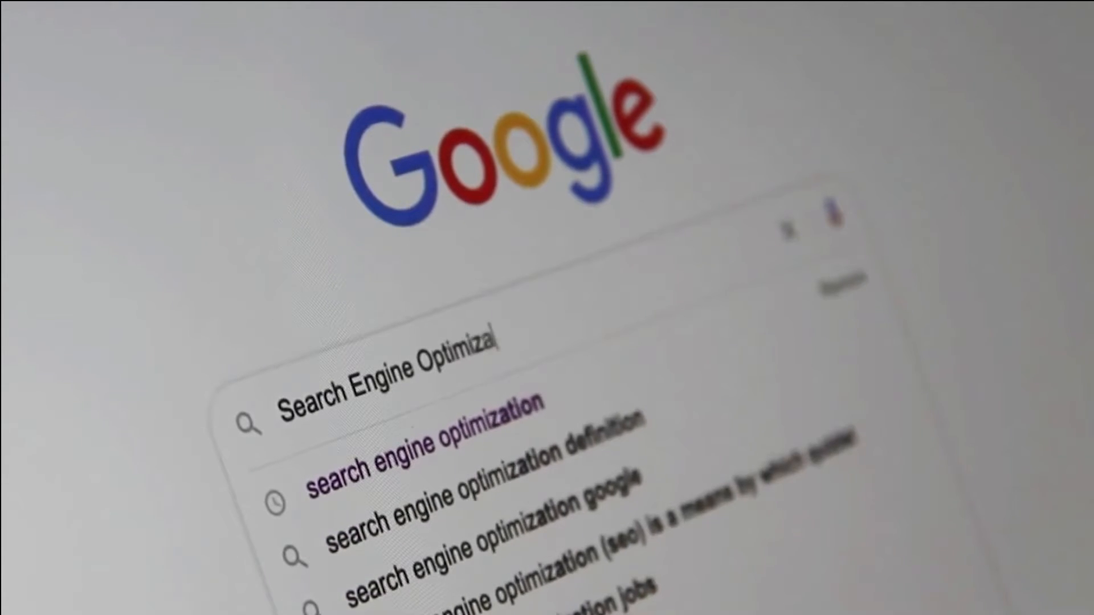
pyautogui.write('tion')
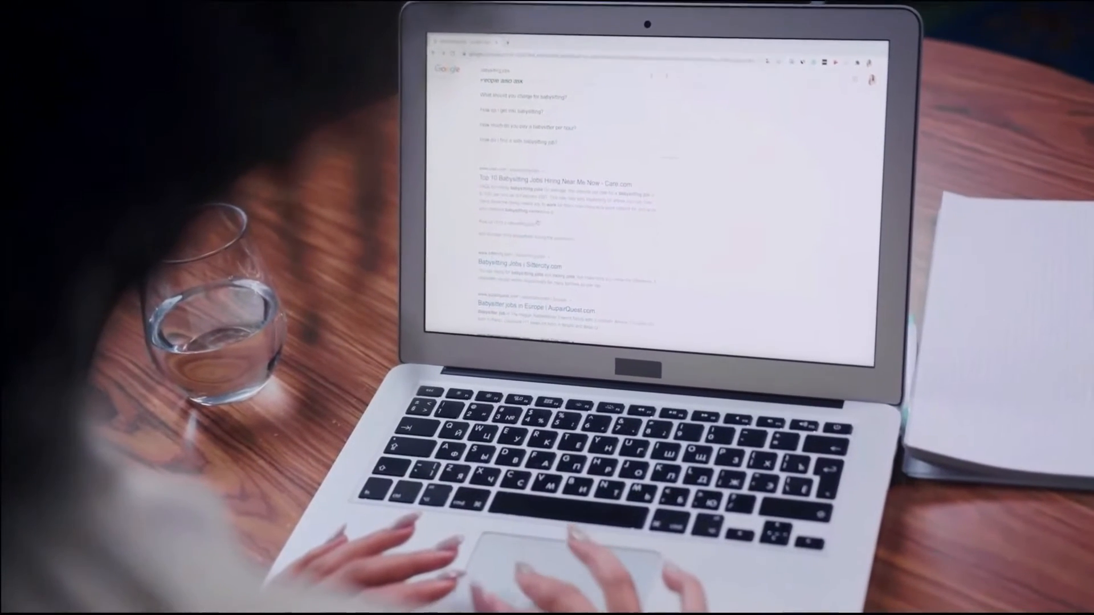
pyautogui.scroll(-3)
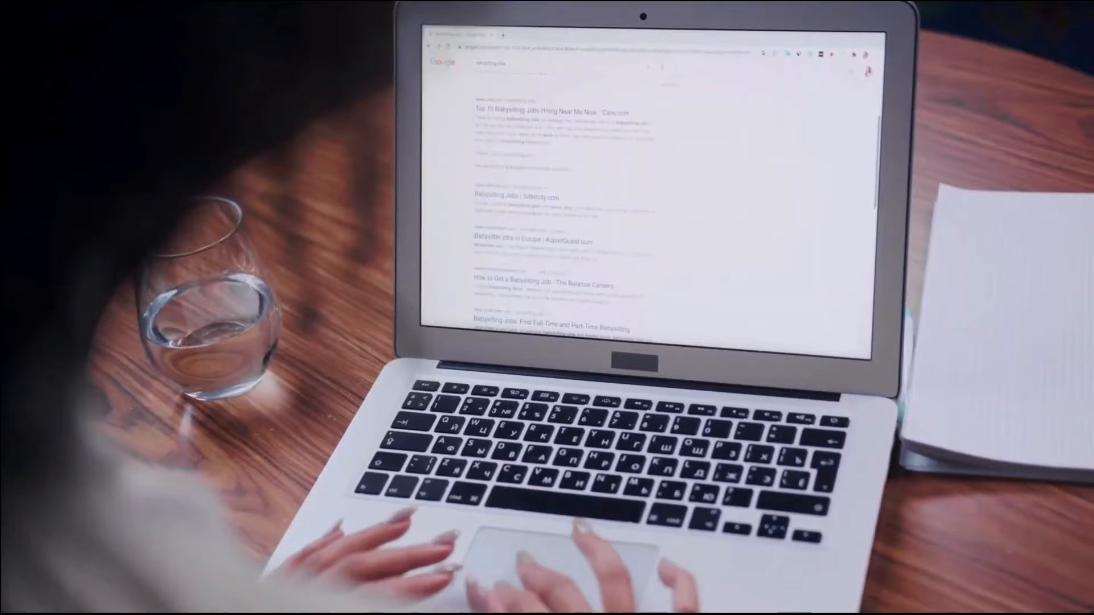